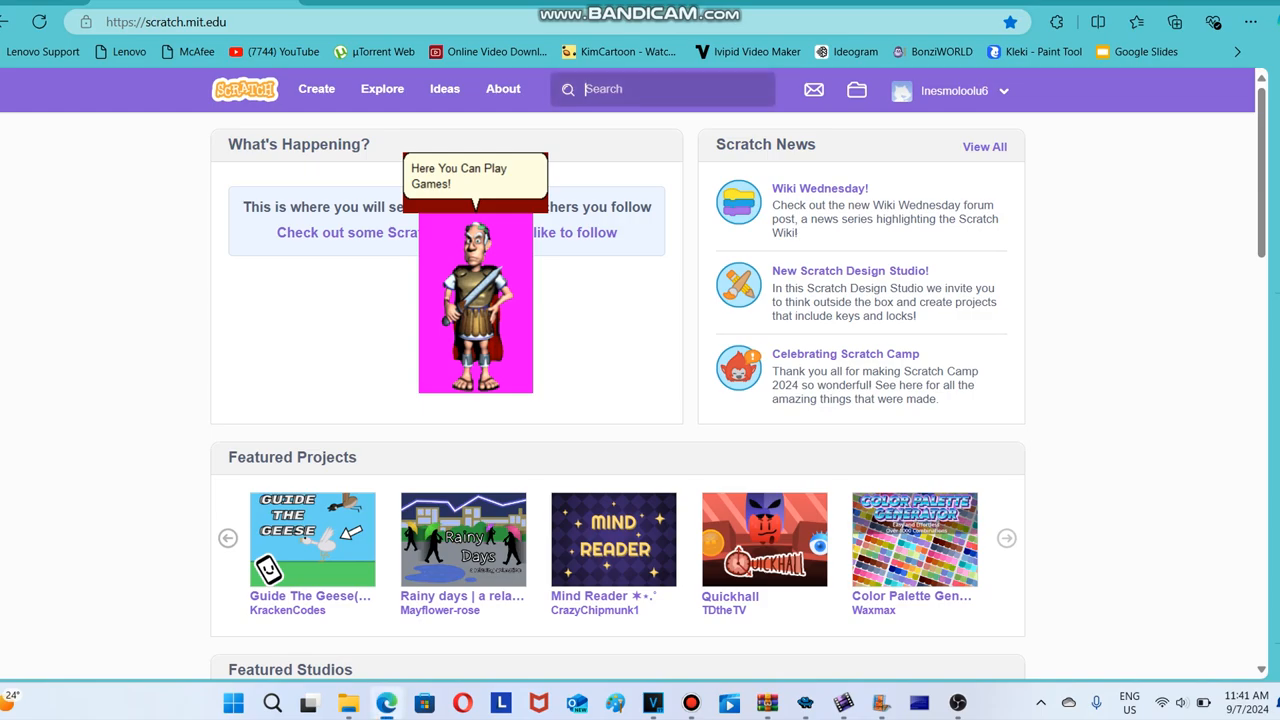
Step: Search Scratch for 'games' and scroll through the project results
text(g)
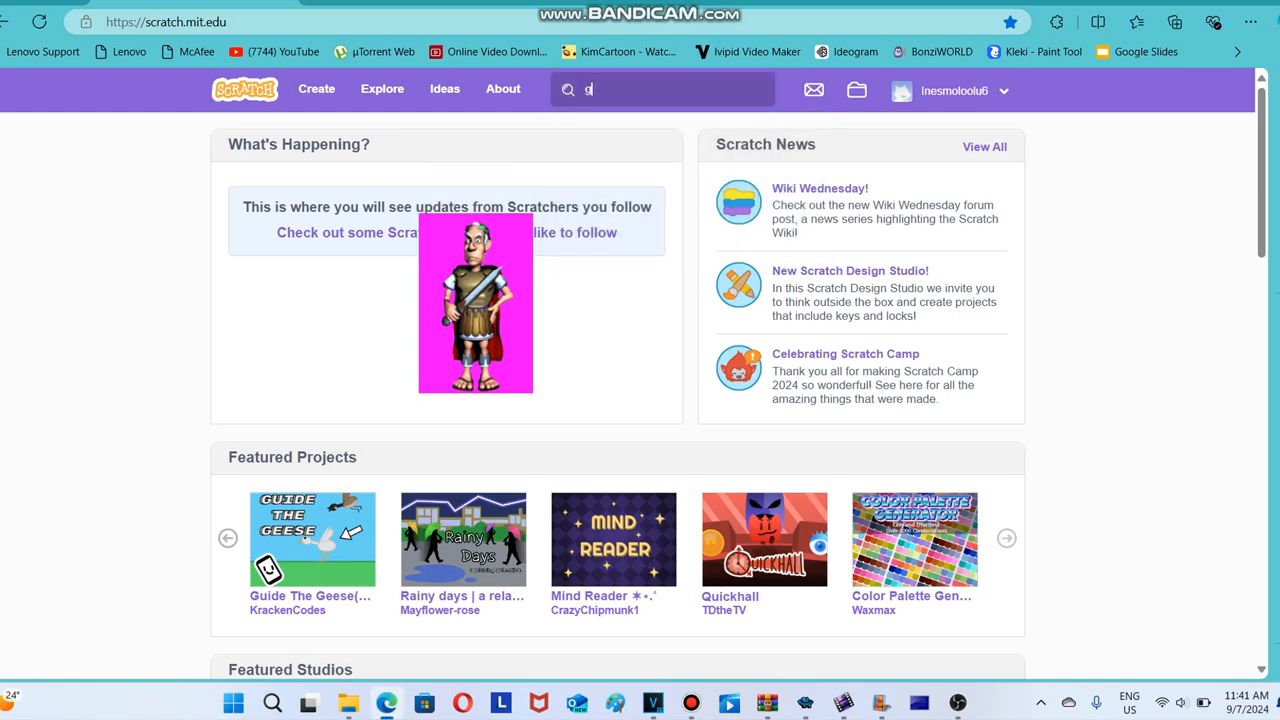
text(ames)
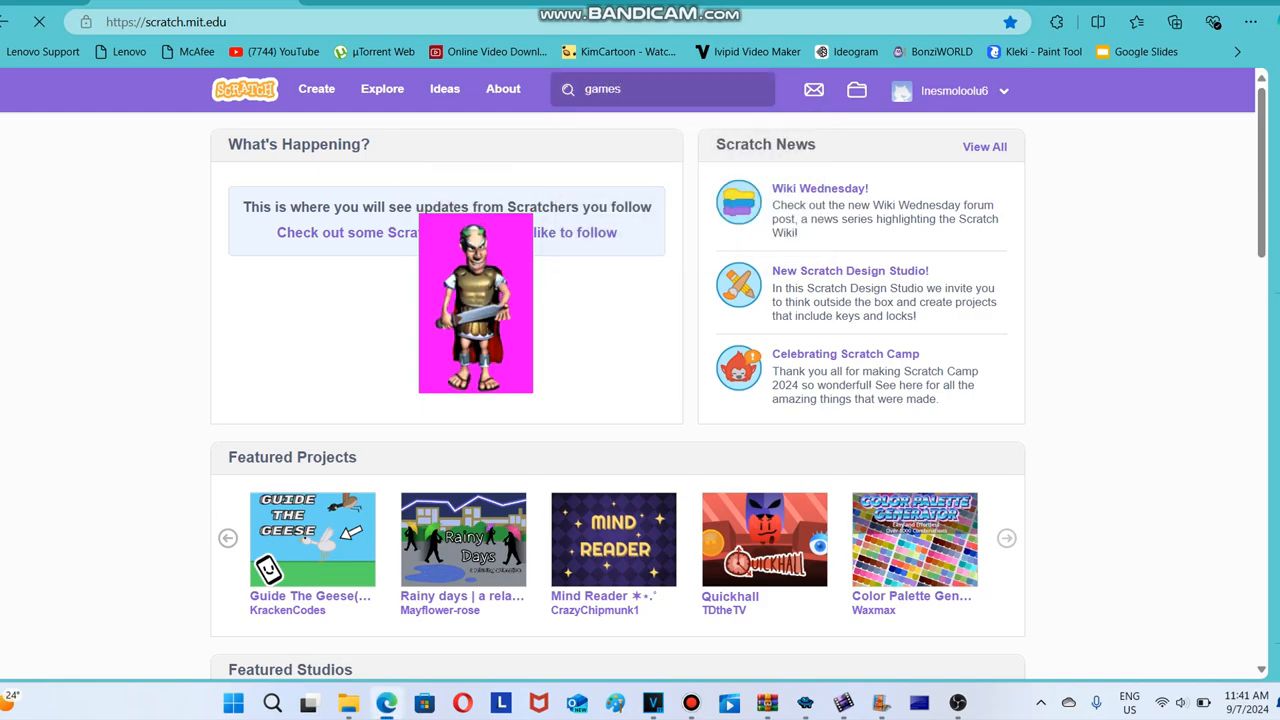
key(Enter)
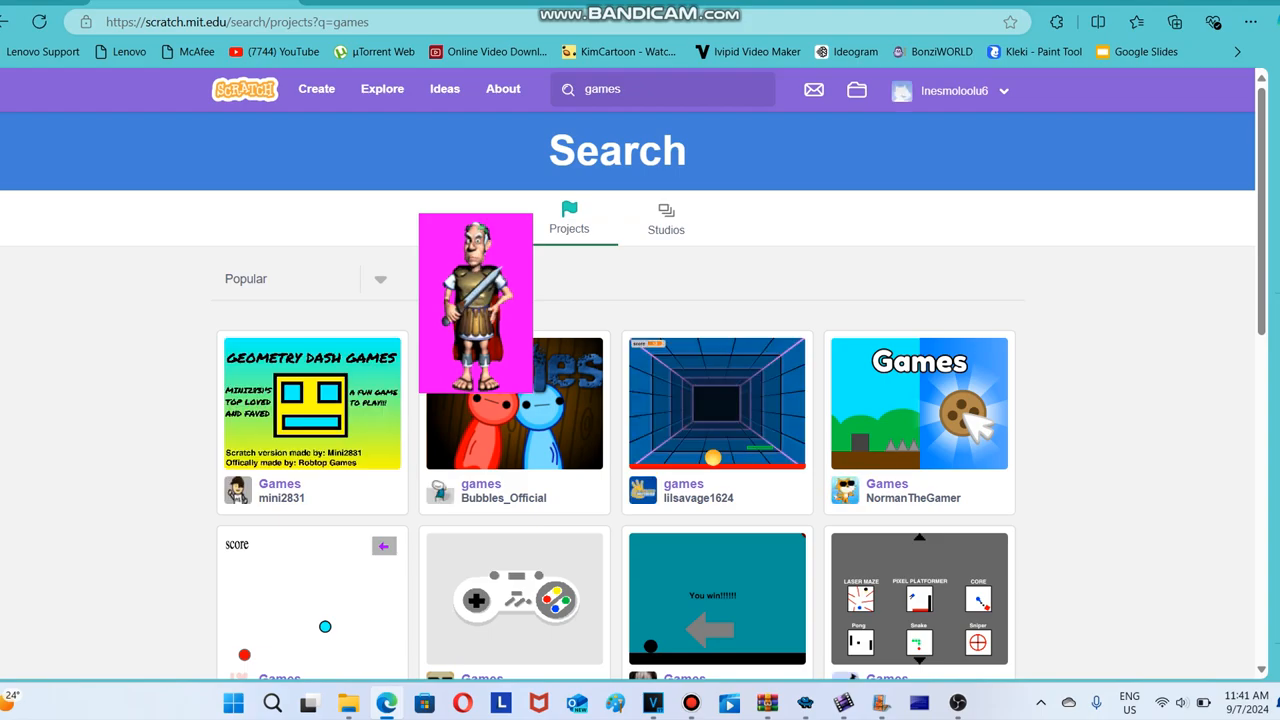
scroll(down, 3)
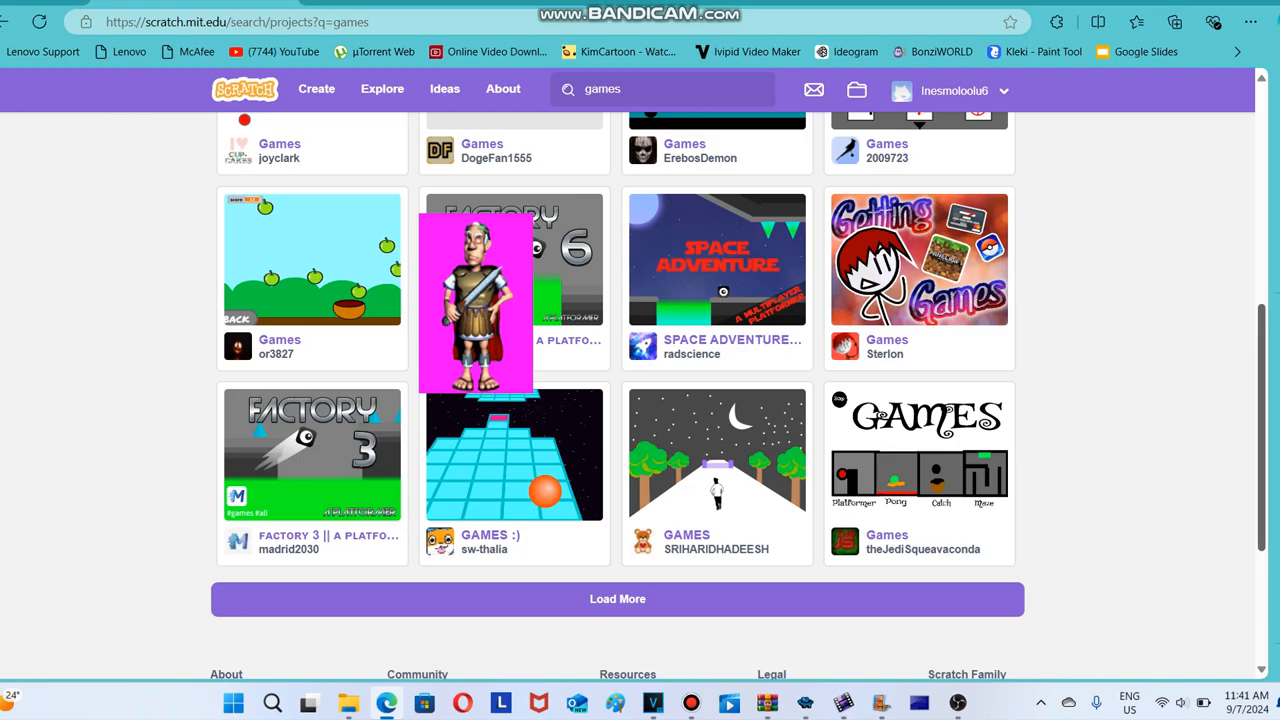
scroll(up, 3)
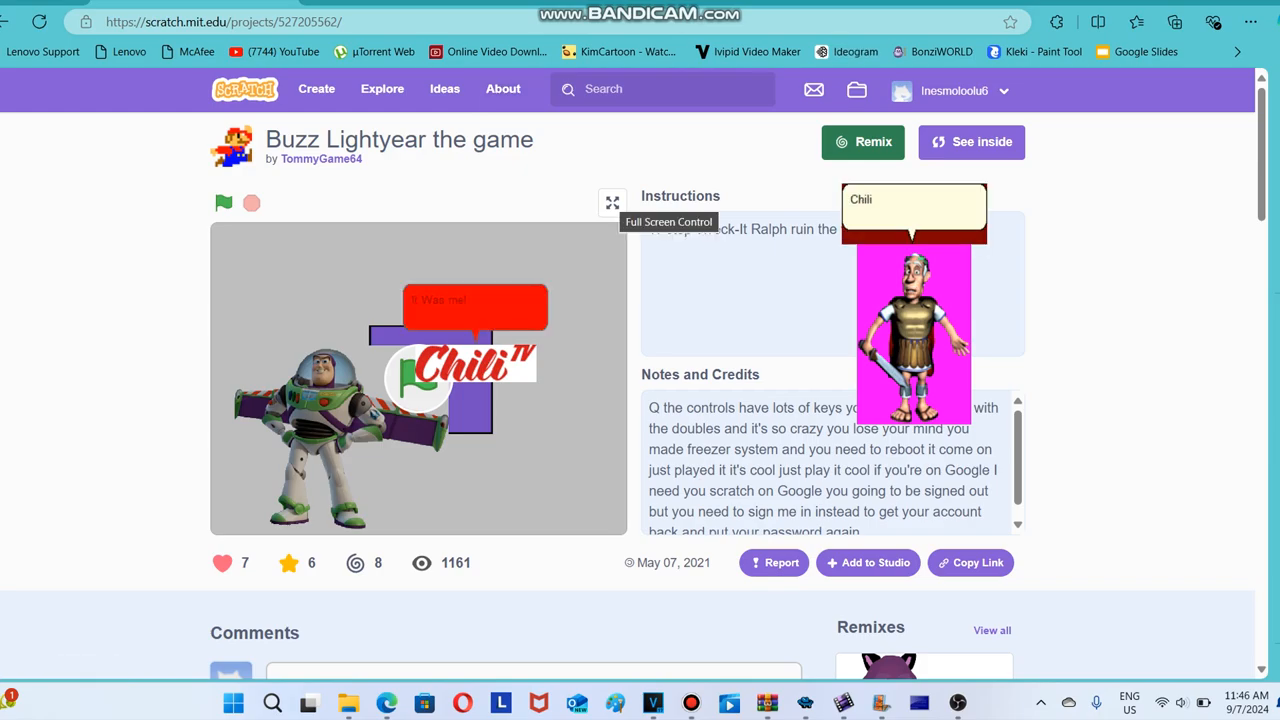
Step: Show the Buzz Lightyear the game project full screen and start it with the green flag
click(612, 202)
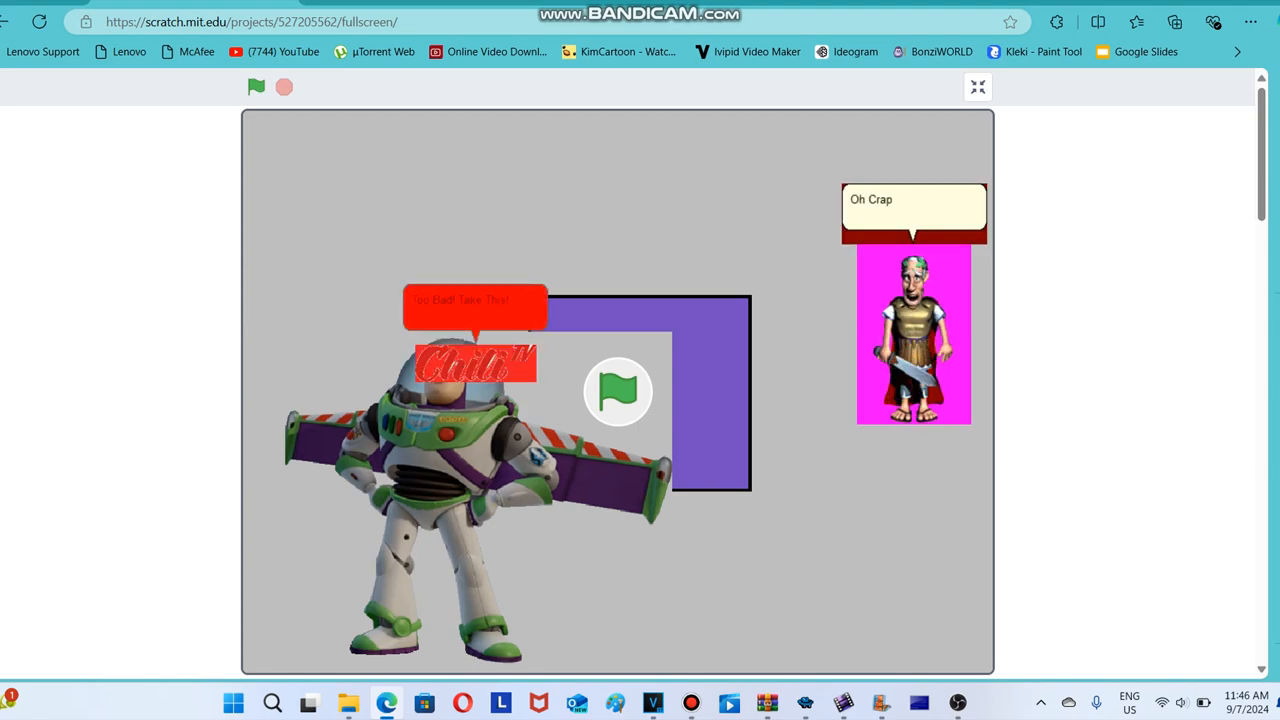
click(256, 88)
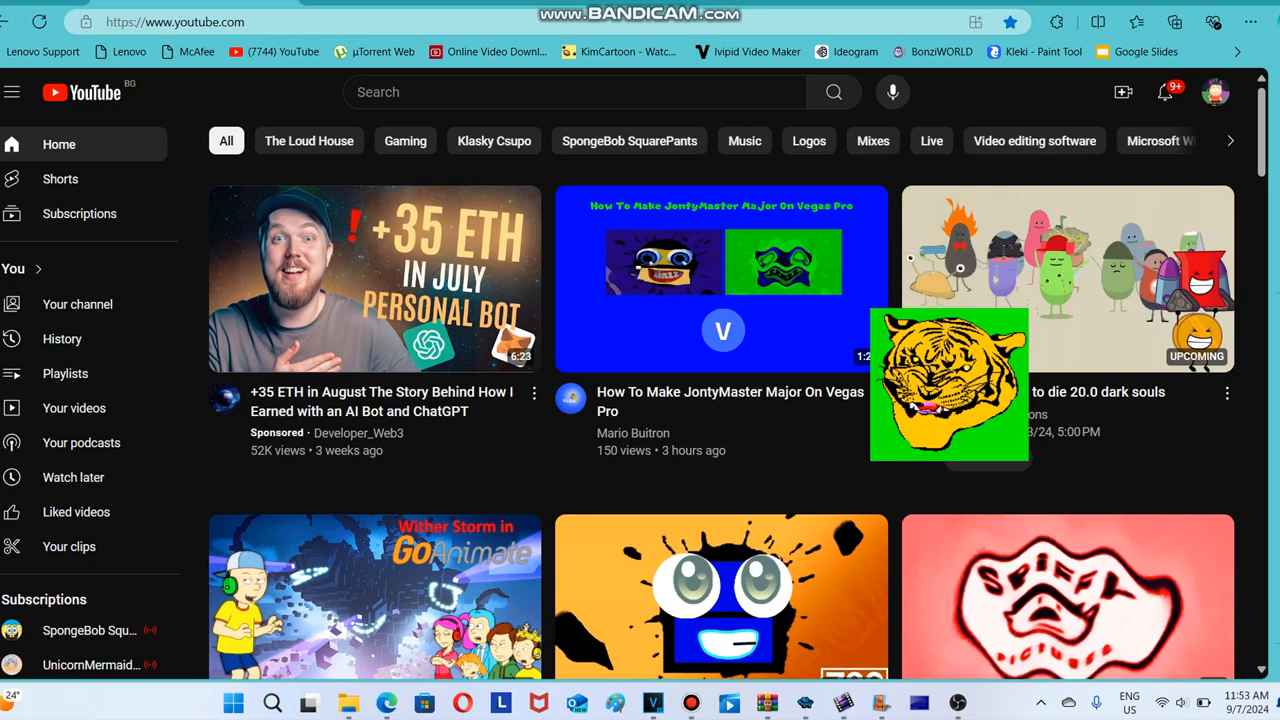
Step: Search YouTube for 'caillou deletes the sun' and pick a video from the results
click(570, 92)
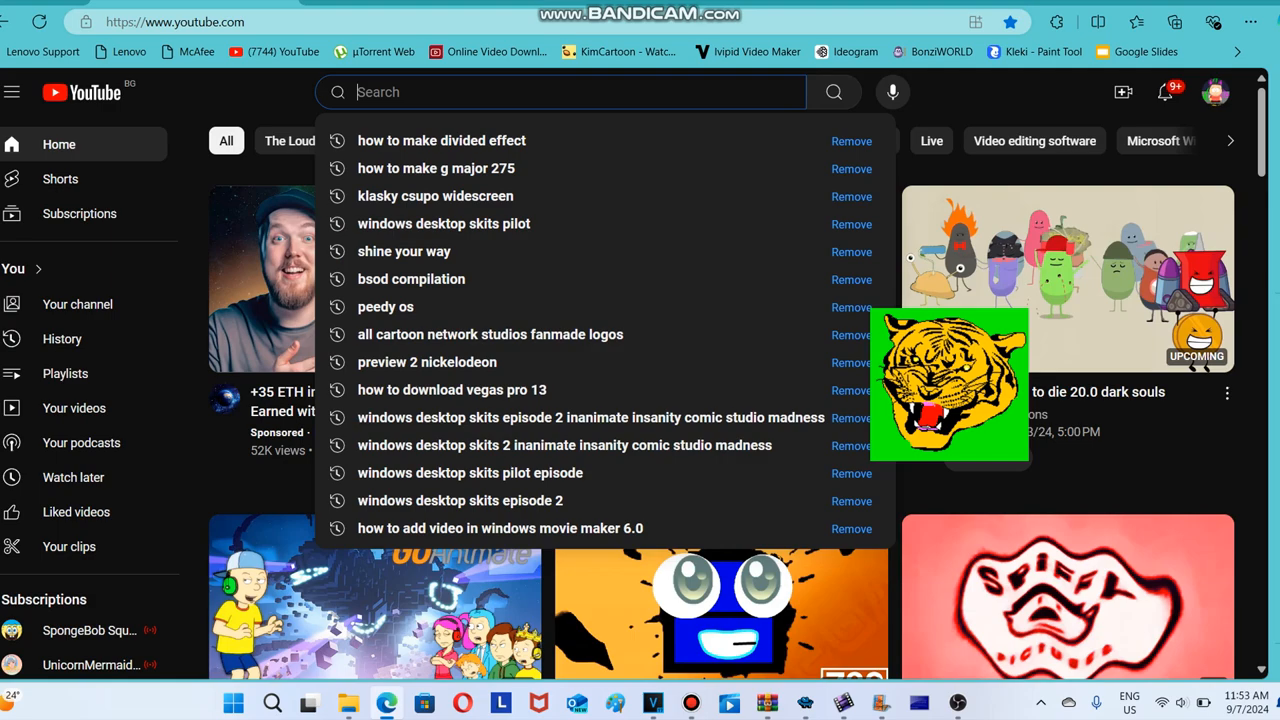
text(caillou deletes)
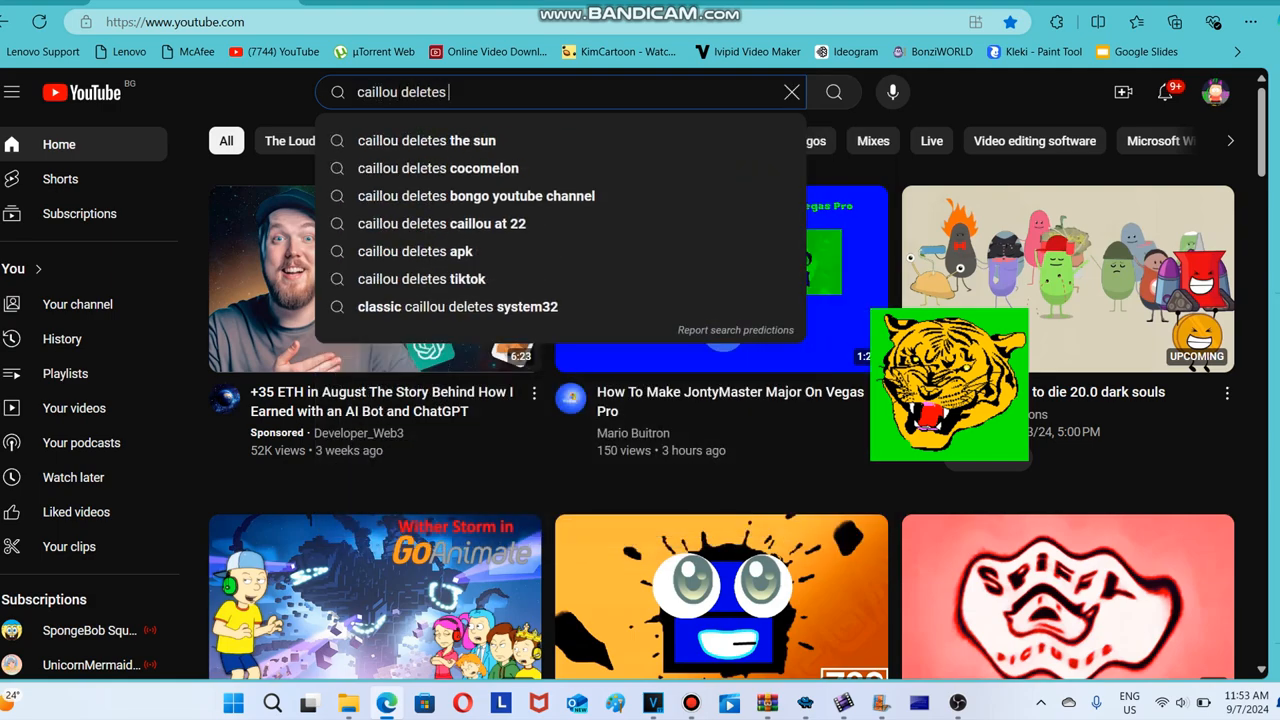
click(426, 140)
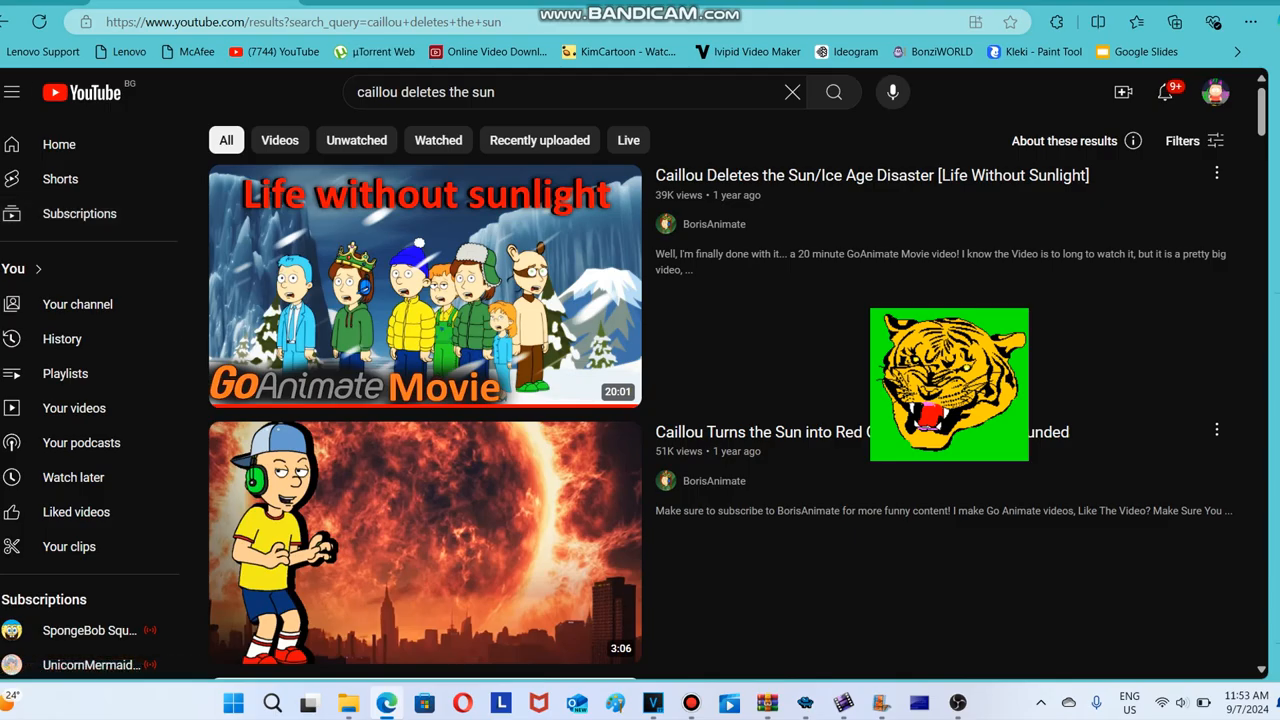
click(424, 286)
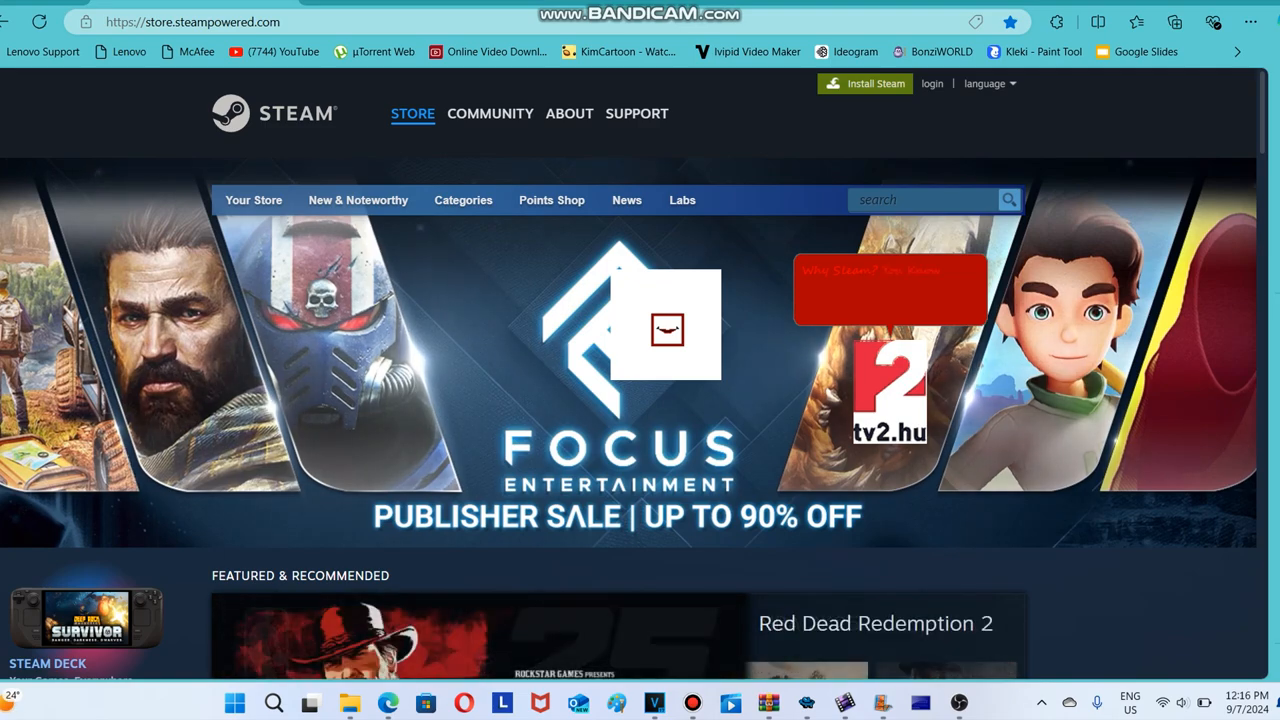
Step: Advance the character's dialogue until Smash Mode activates and crack the Steam store page
click(1056, 22)
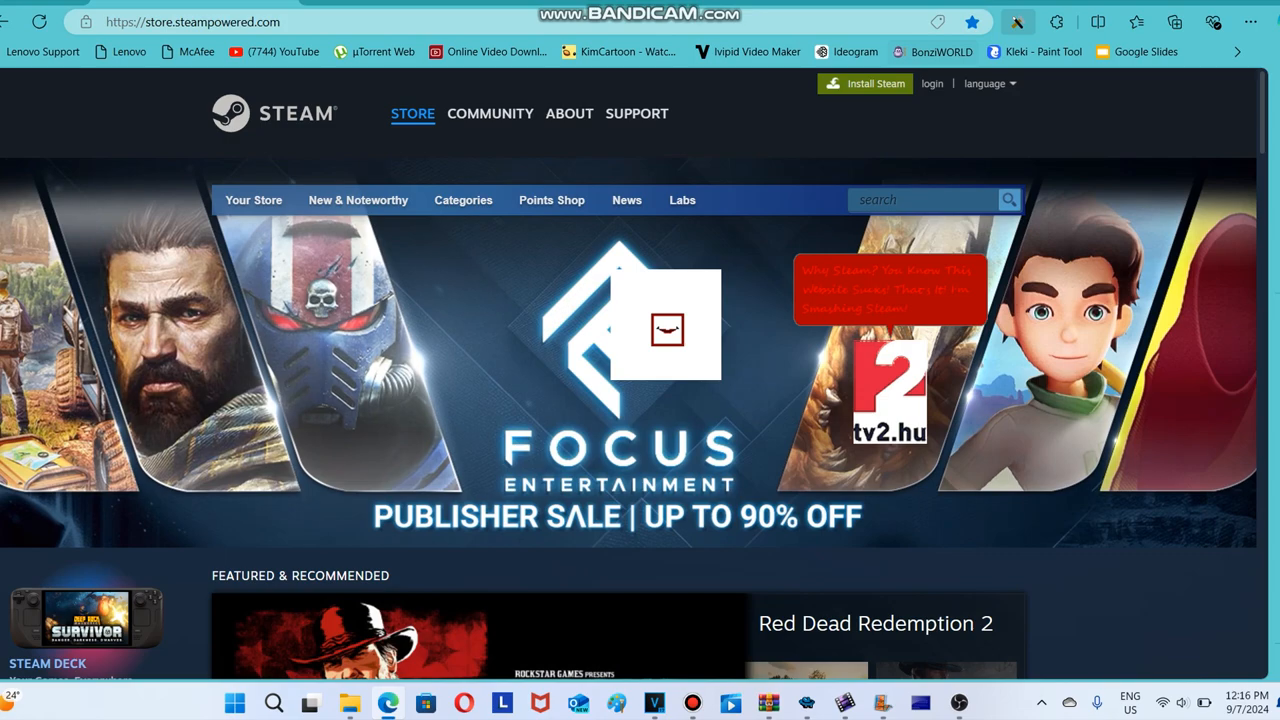
click(1016, 20)
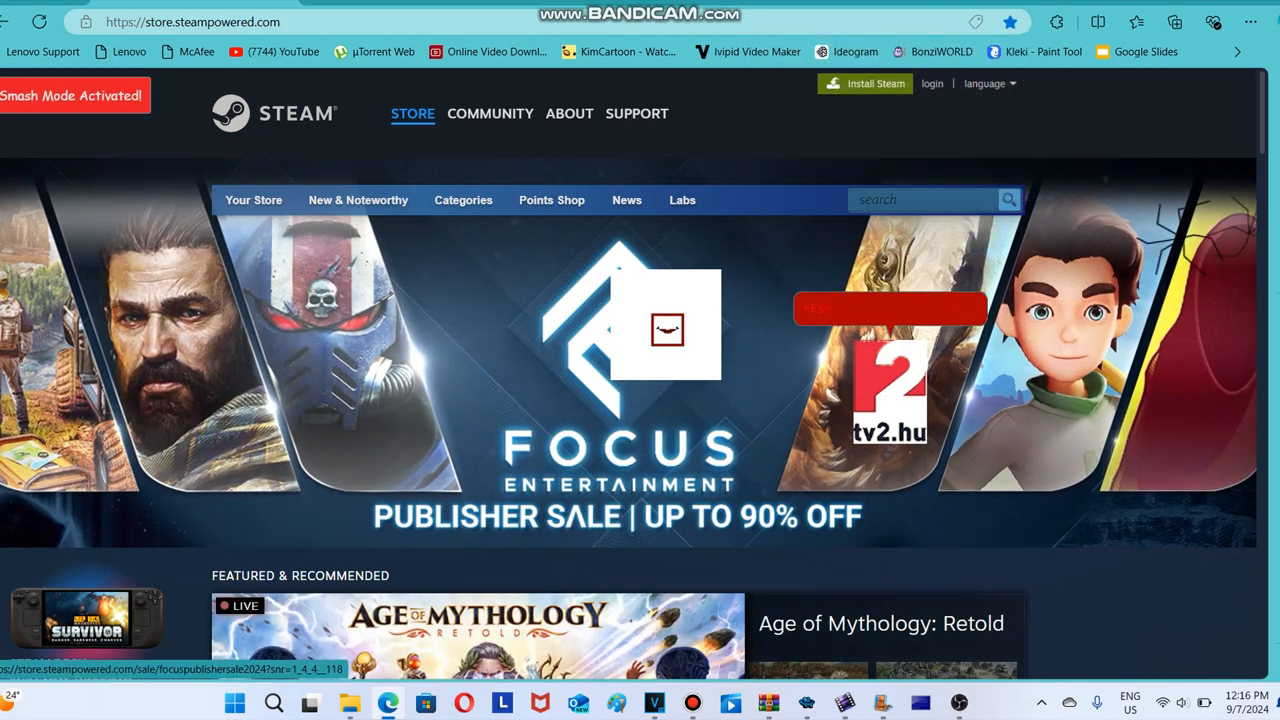
click(464, 200)
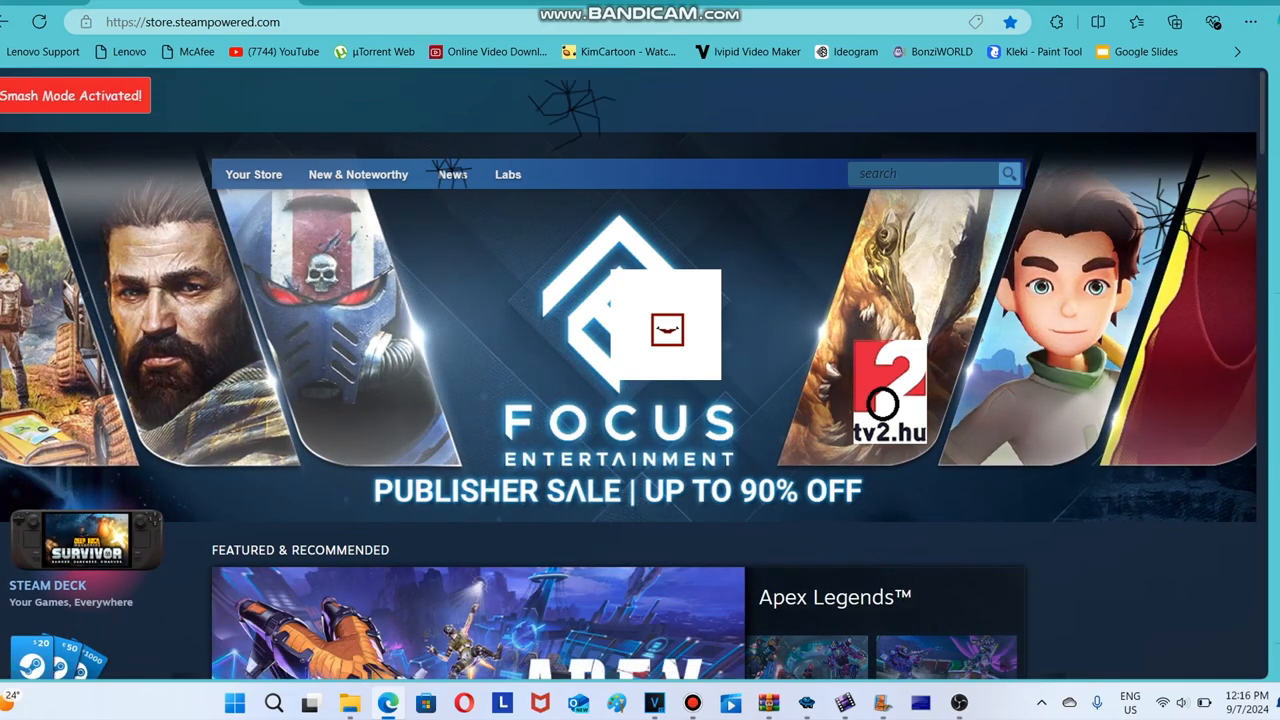
scroll(down, 3)
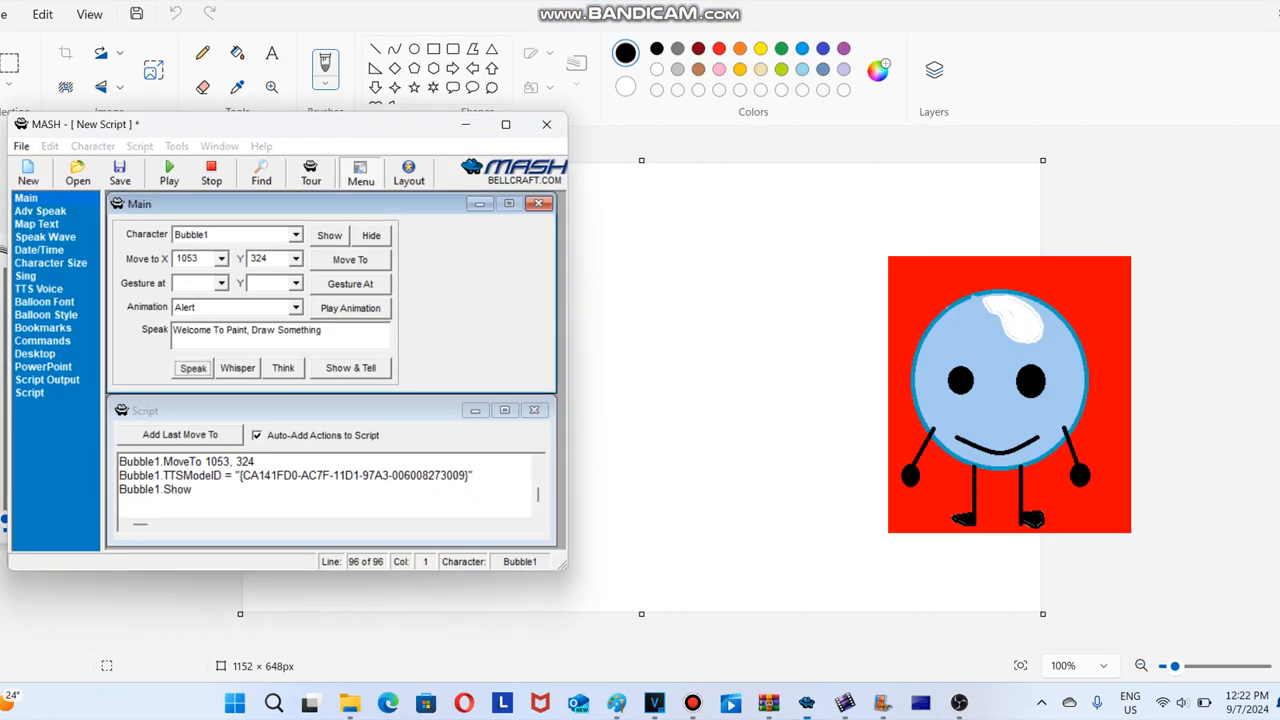
Step: Play the 'Welcome To Paint, Draw Something' line and choose the Oval shape for the circle
click(192, 368)
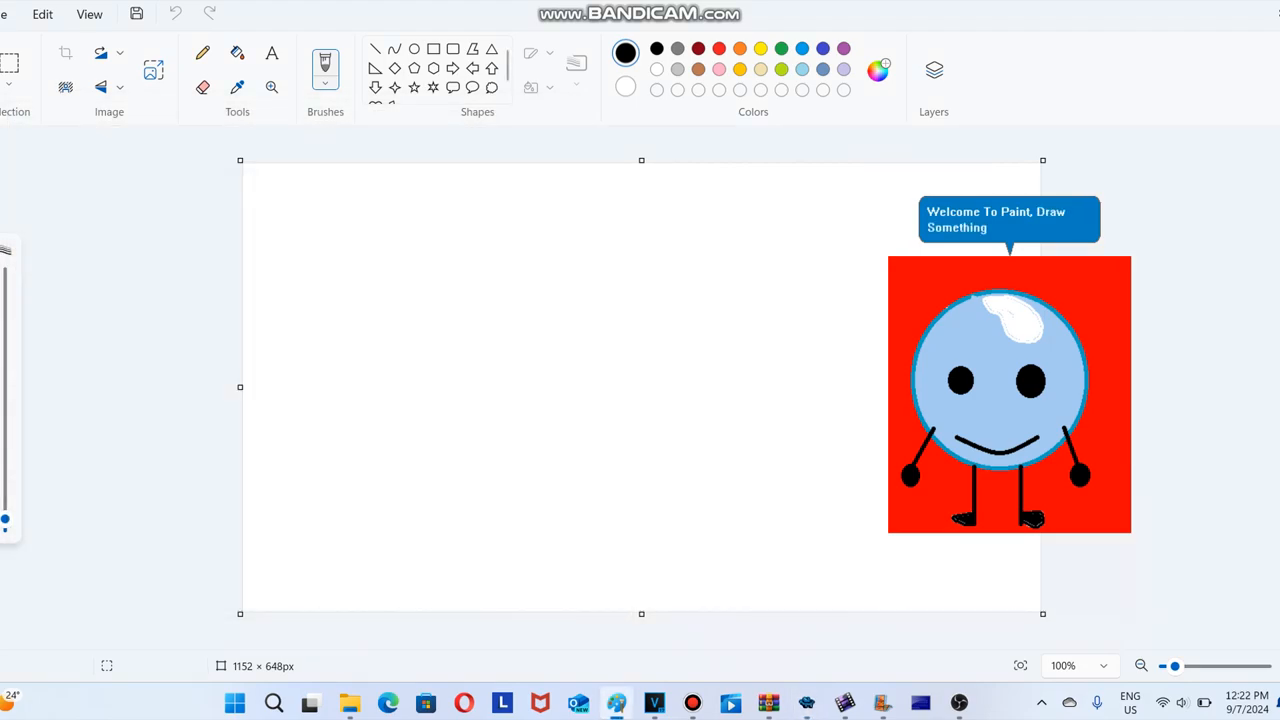
click(414, 48)
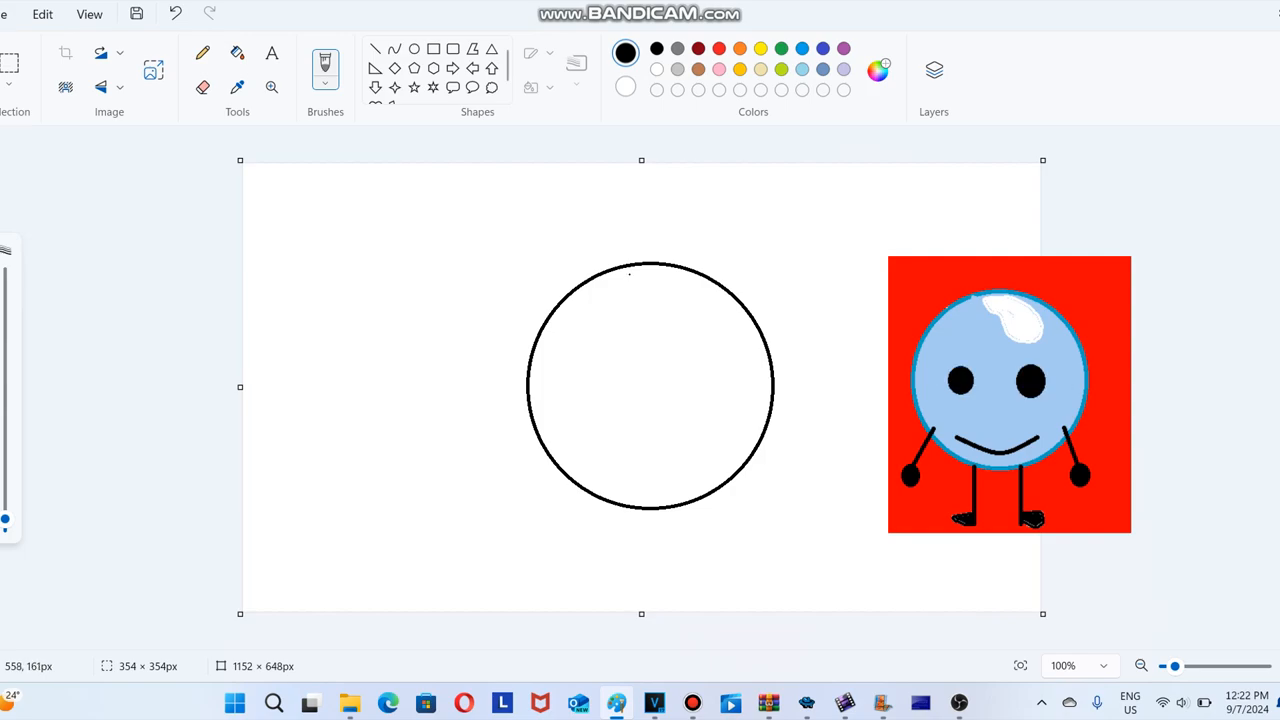
Step: Pencil in the shine mark, smile and two legs on the circle
drag(628, 278, 688, 300)
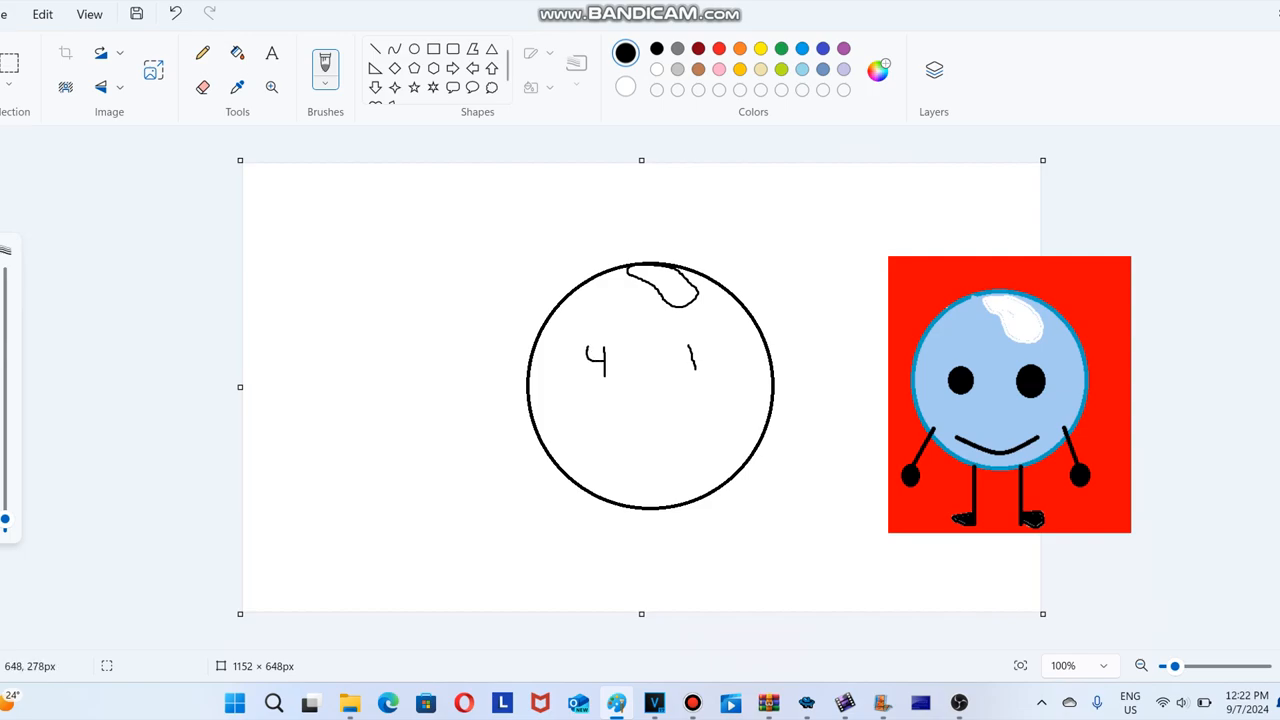
drag(600, 440, 664, 440)
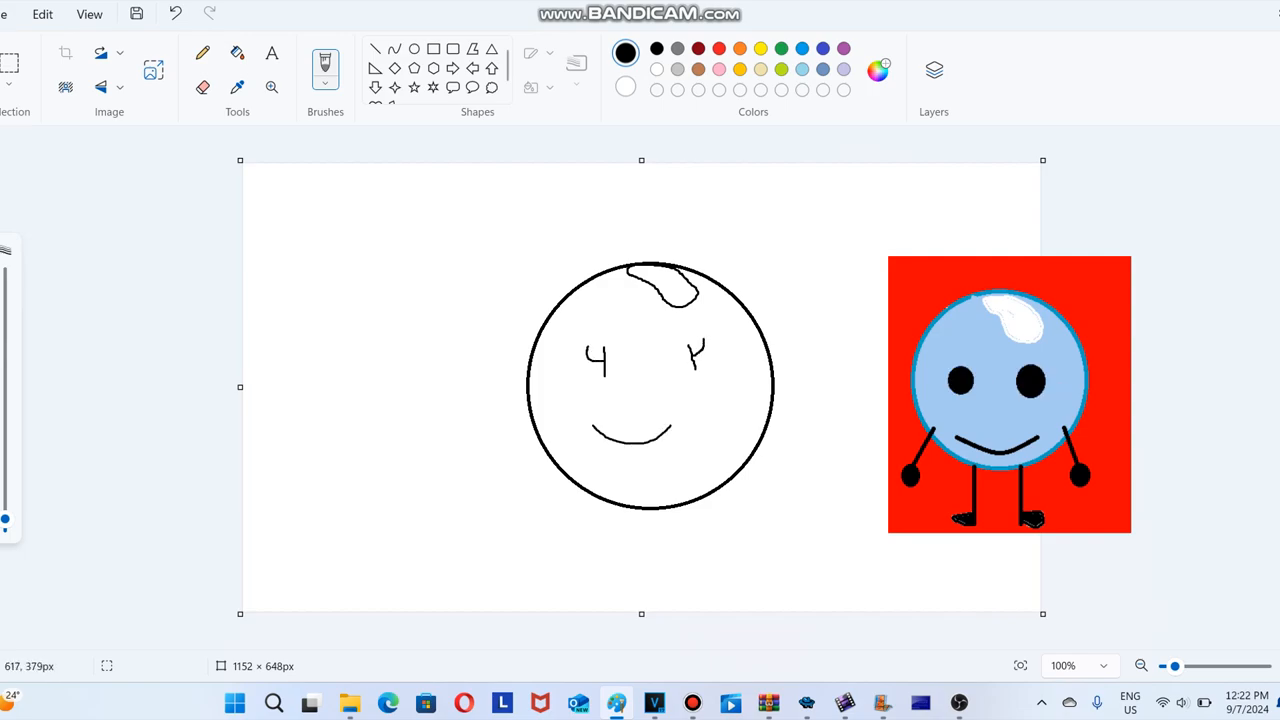
drag(604, 504, 604, 560)
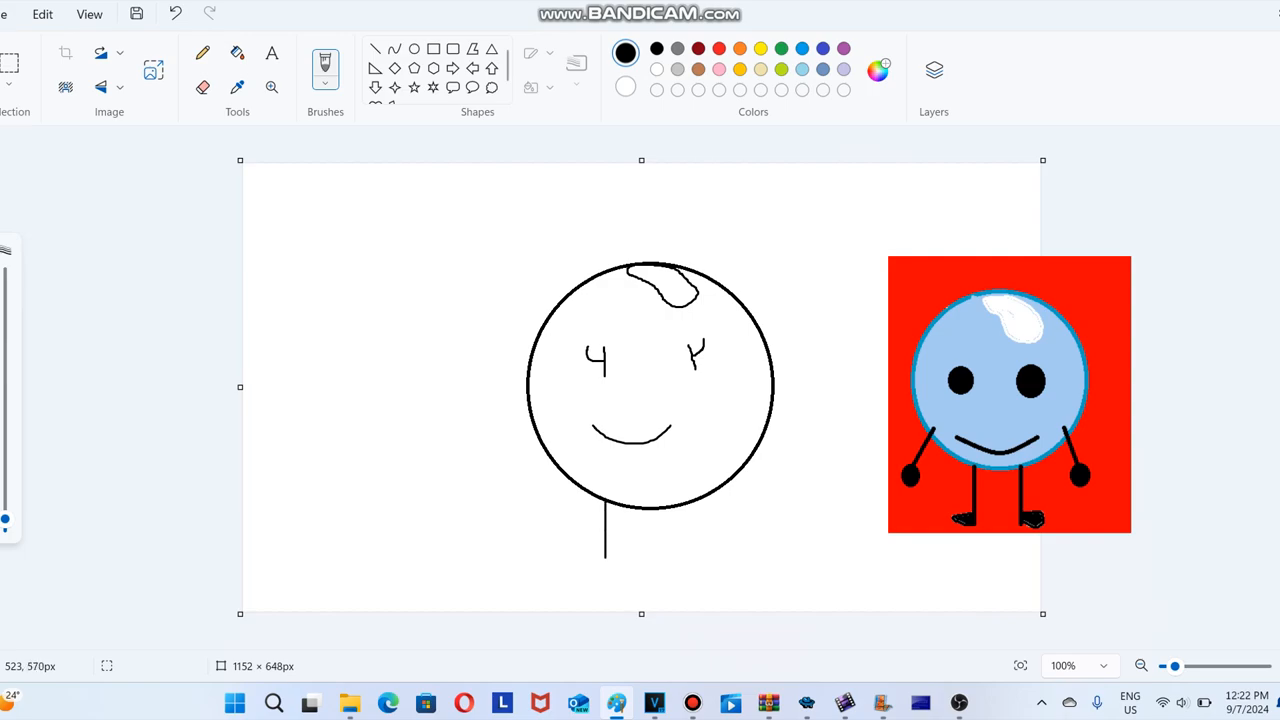
drag(684, 500, 700, 564)
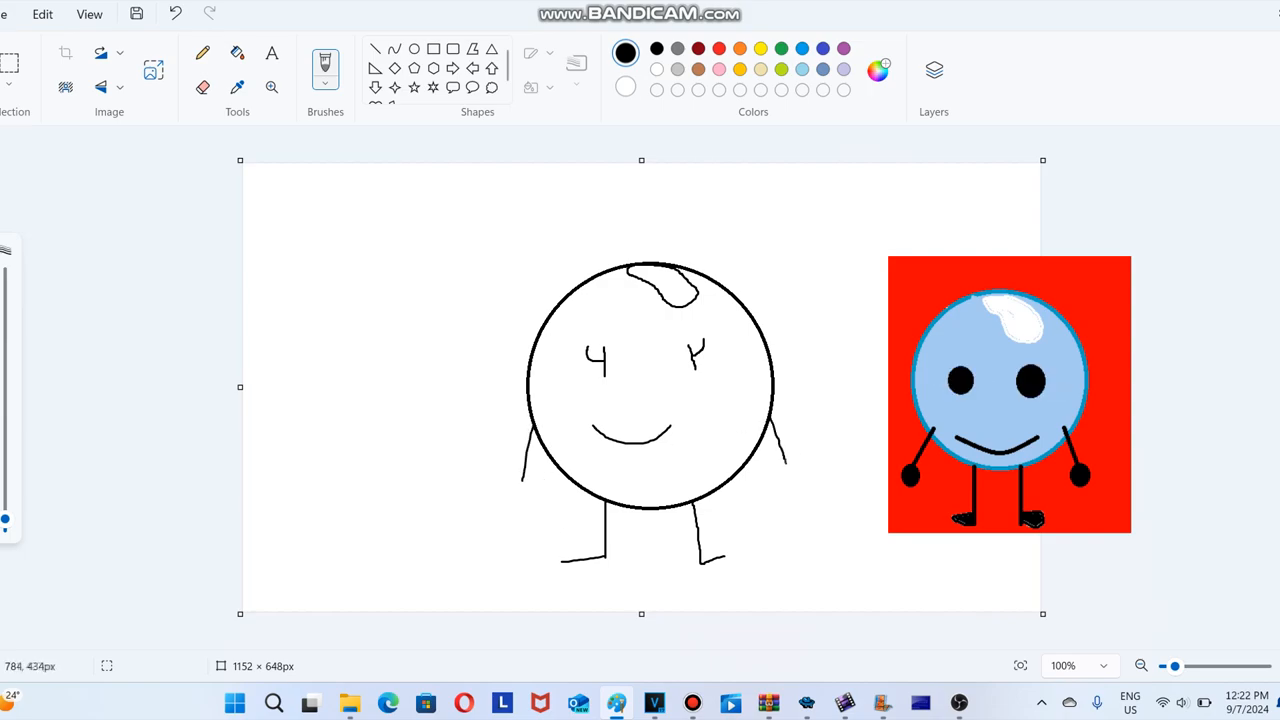
mouse_move(402, 458)
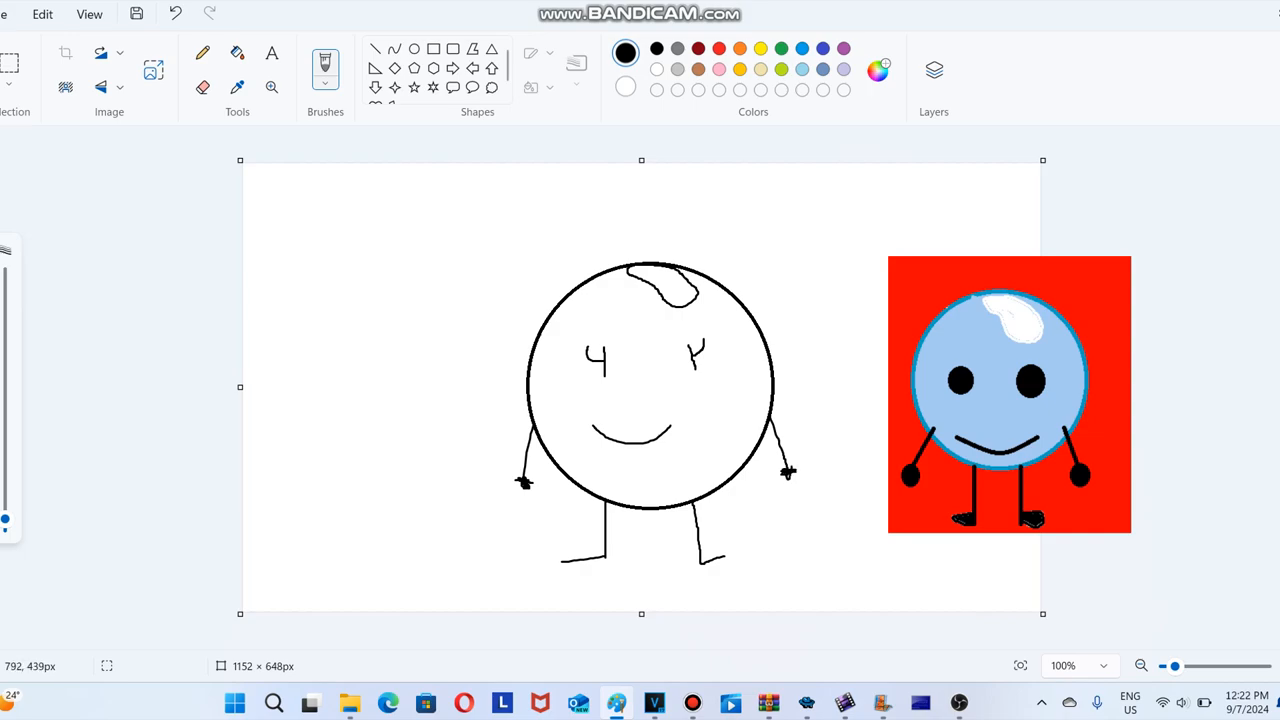
mouse_move(790, 478)
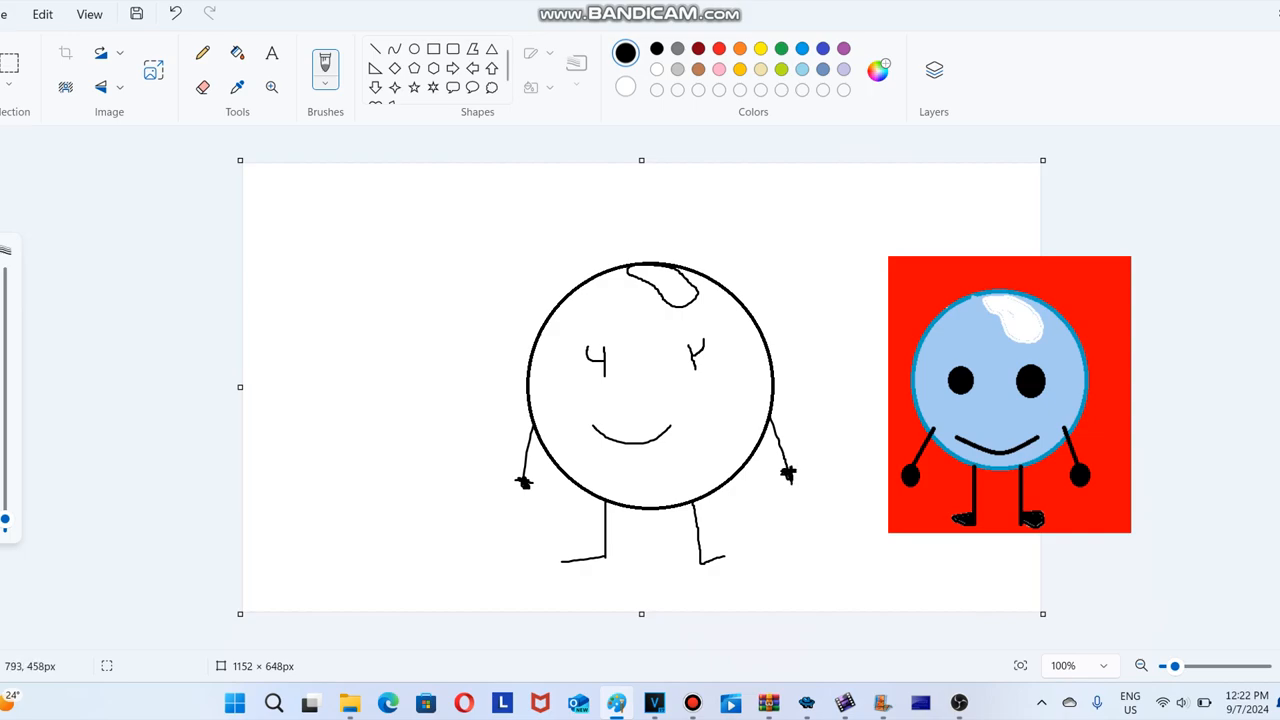
Step: Fill the circle with light blue to finish the Bubble character
click(236, 52)
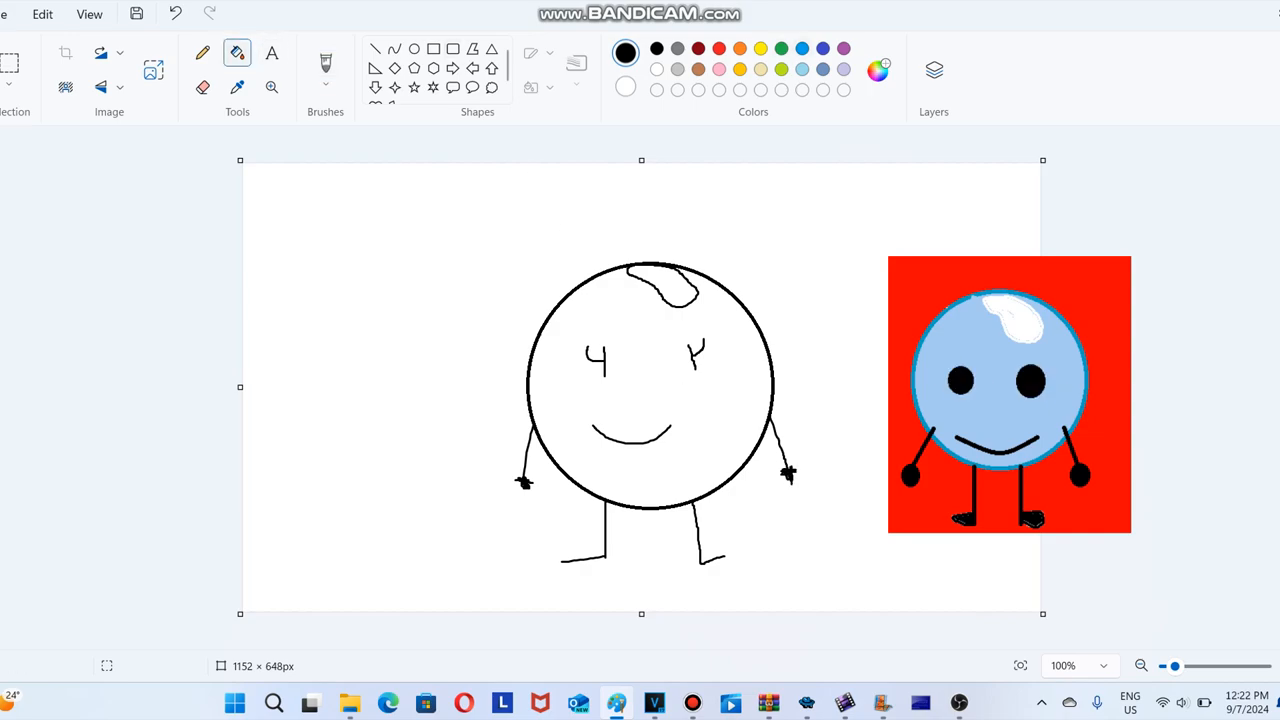
click(650, 400)
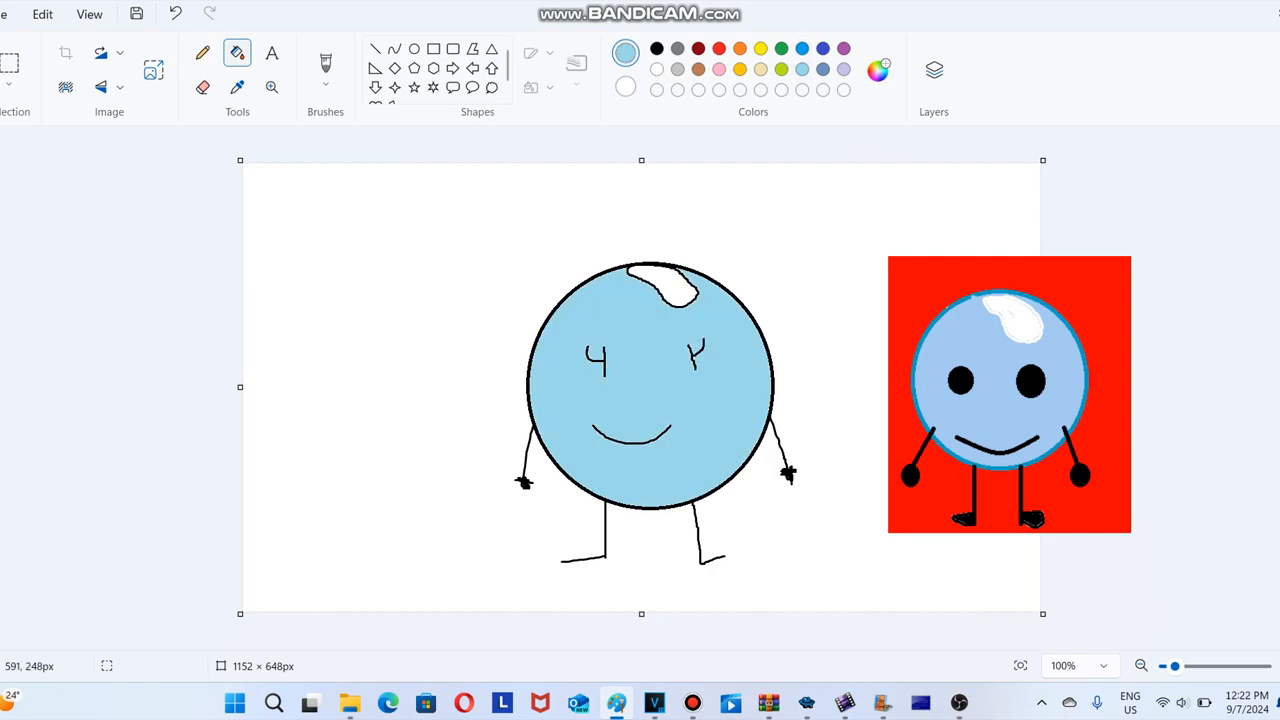